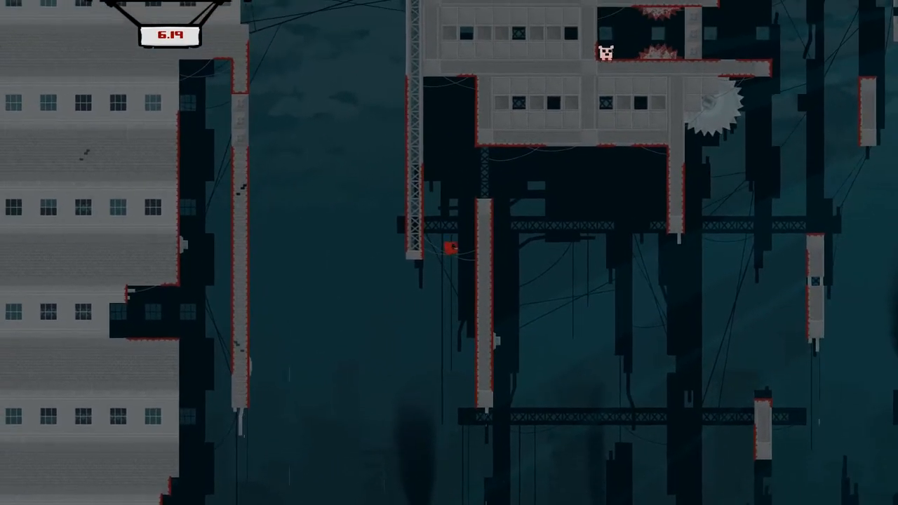
pyautogui.scroll(-3)
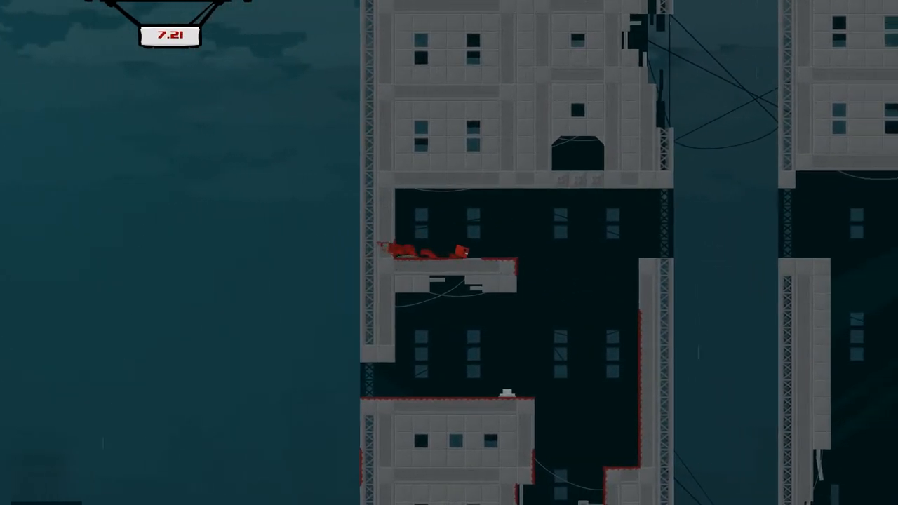
pyautogui.hscroll(3)
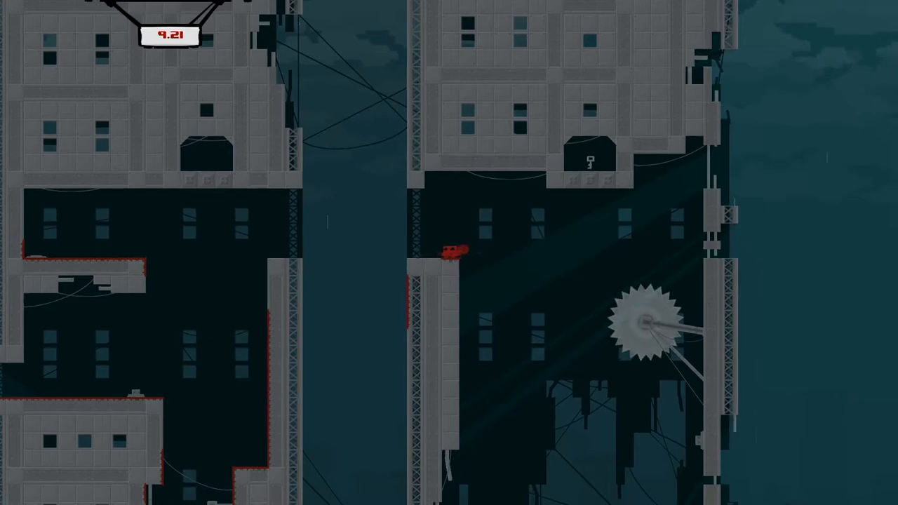